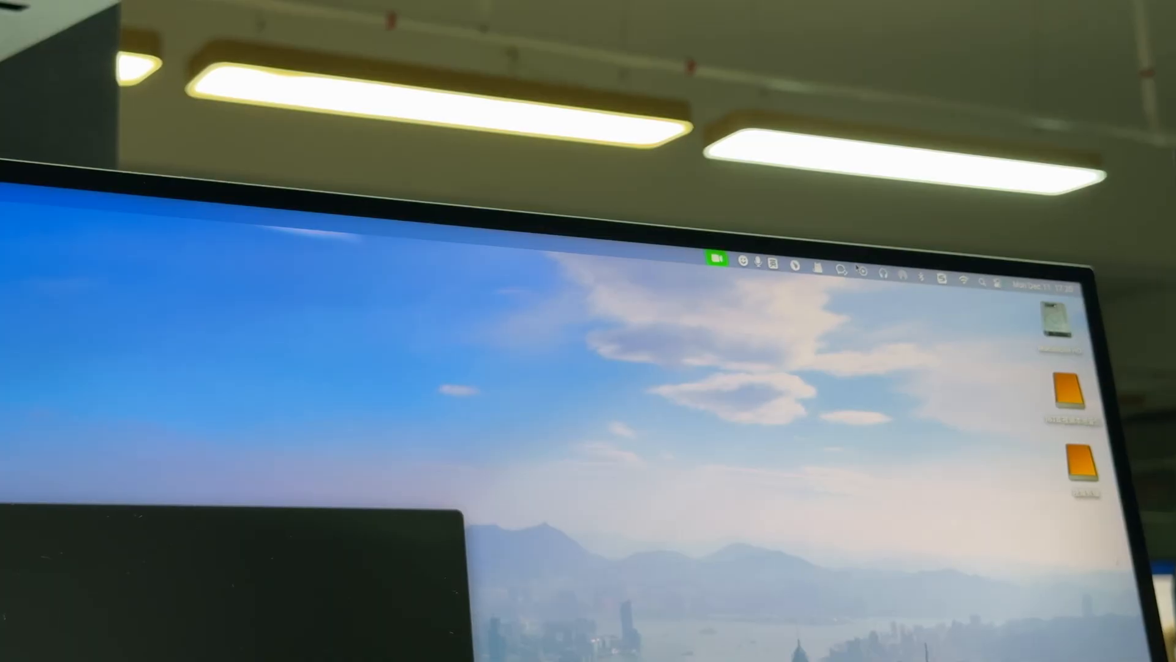
Open the Video Effects menu for FaceTime's iPhone camera from the green menu bar icon
click(718, 259)
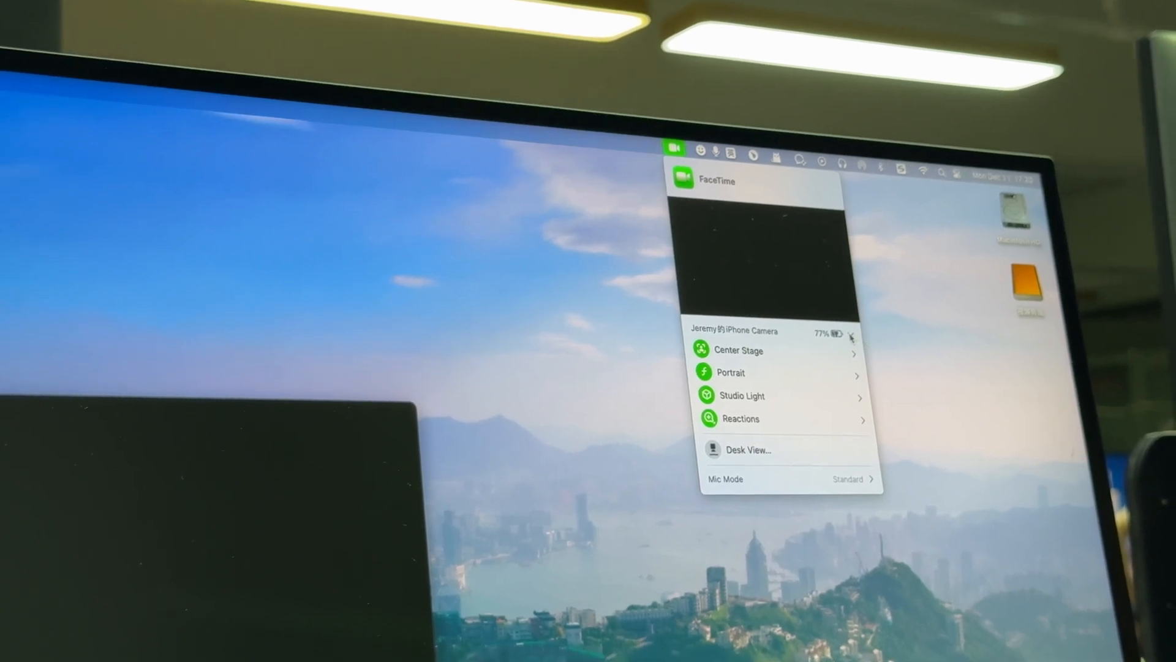
Set Center Stage to the Ultra Wide lens for a wider frame
click(737, 351)
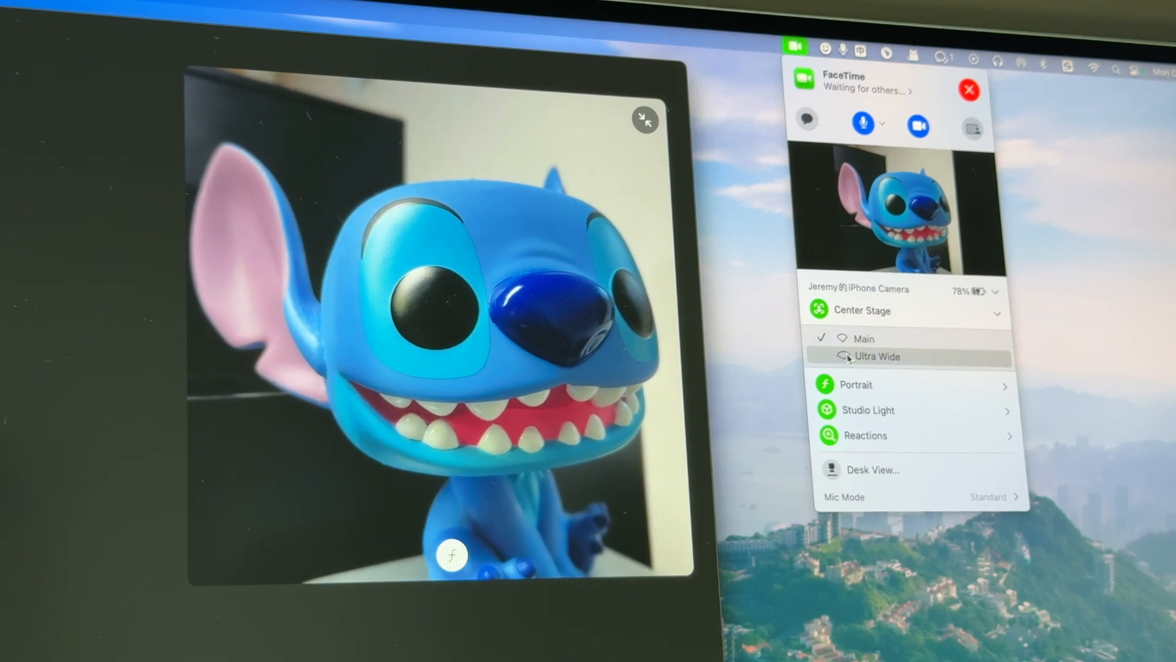
click(877, 357)
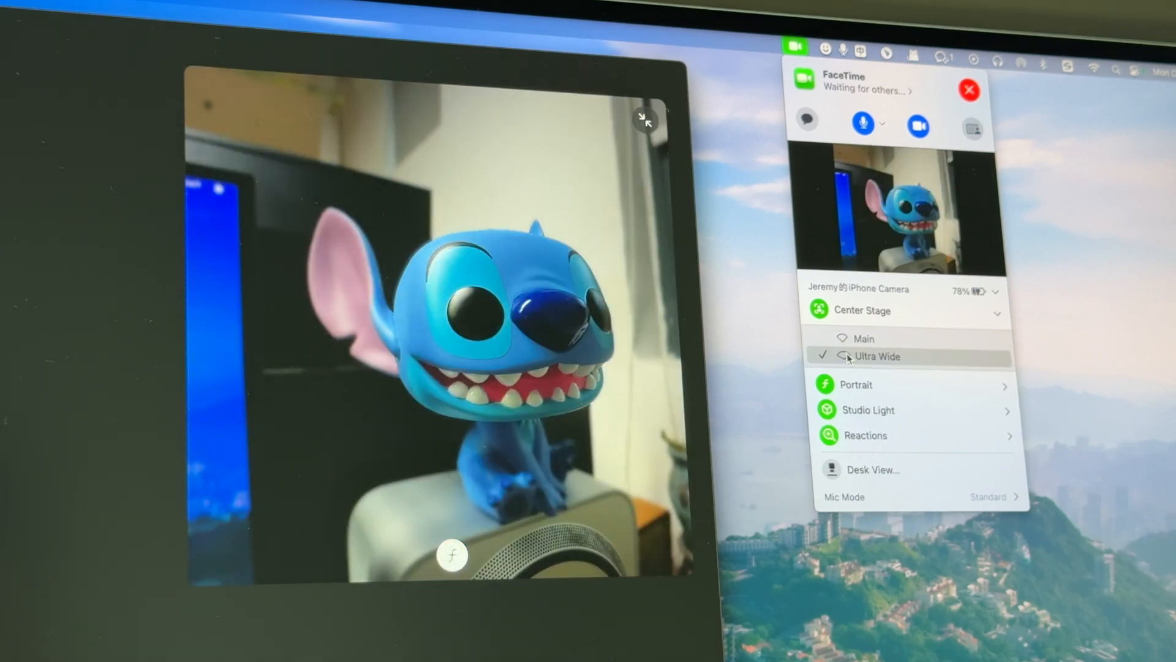
mouse_move(930, 385)
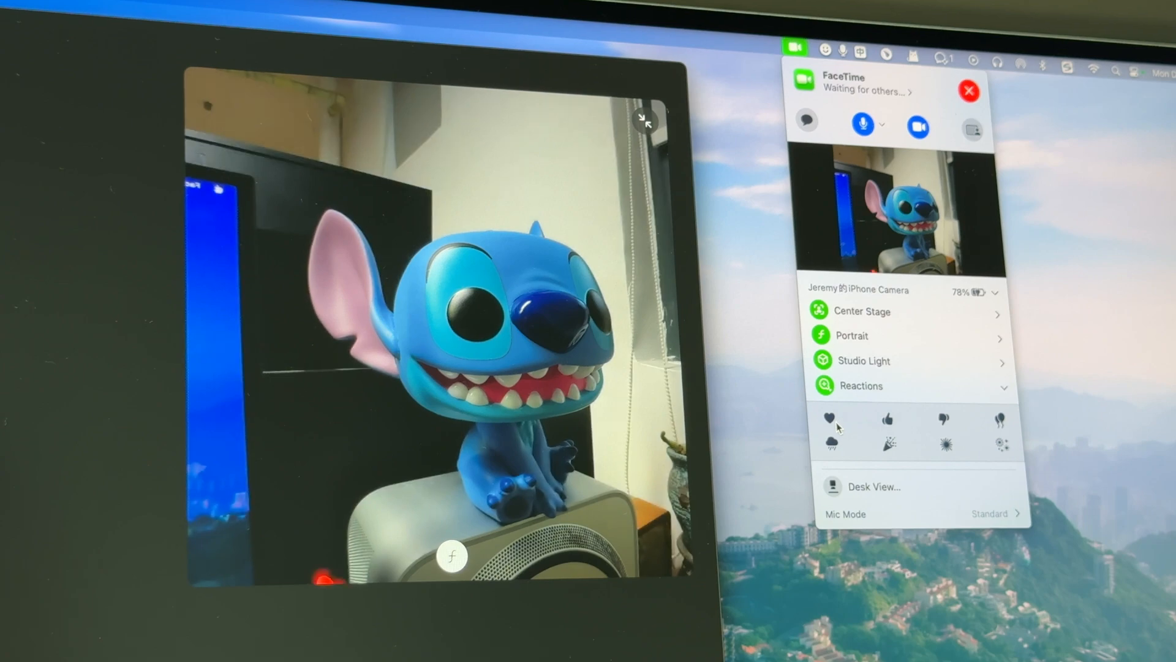
Trigger the heart reaction over the Stitch video feed
click(830, 419)
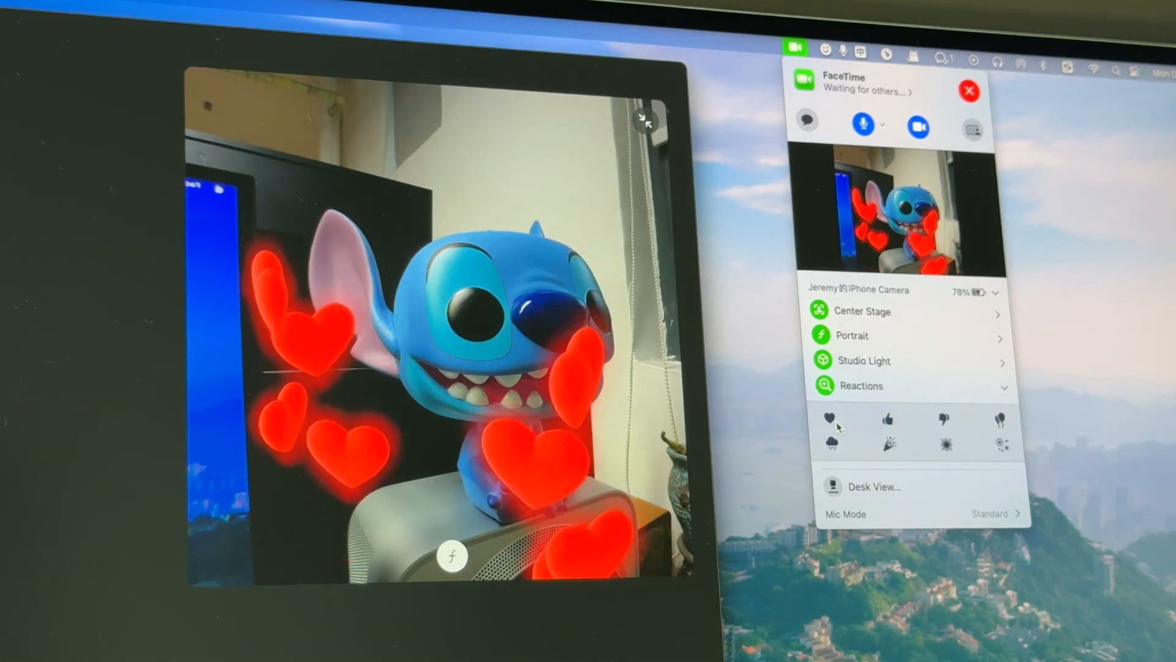
click(890, 442)
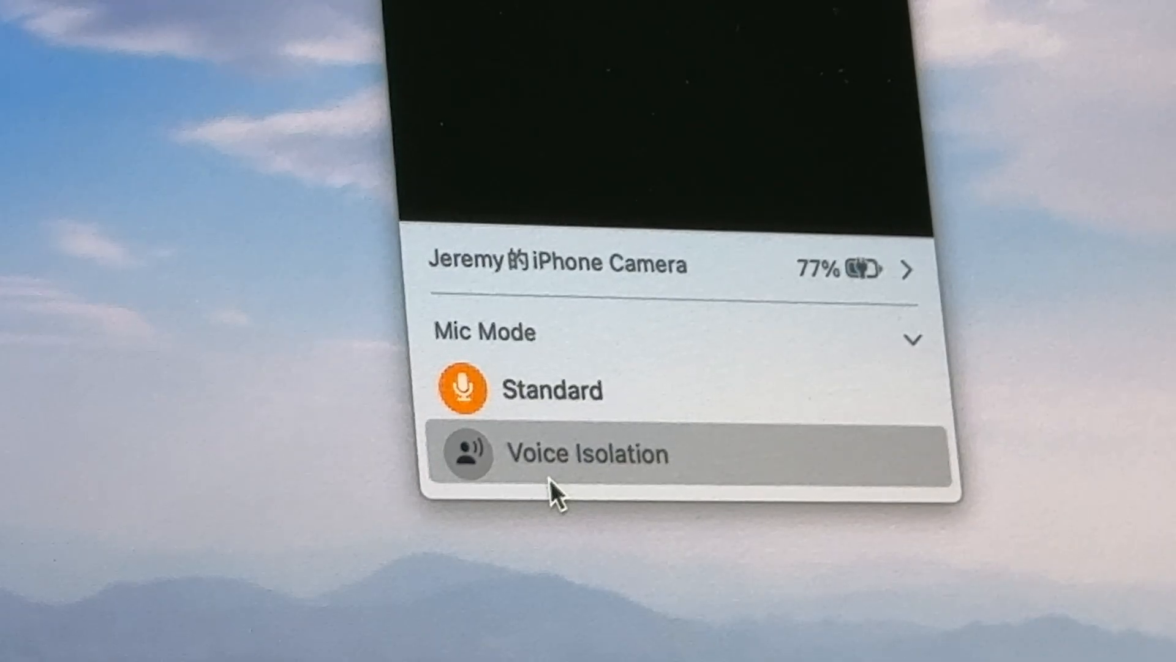
mouse_move(908, 334)
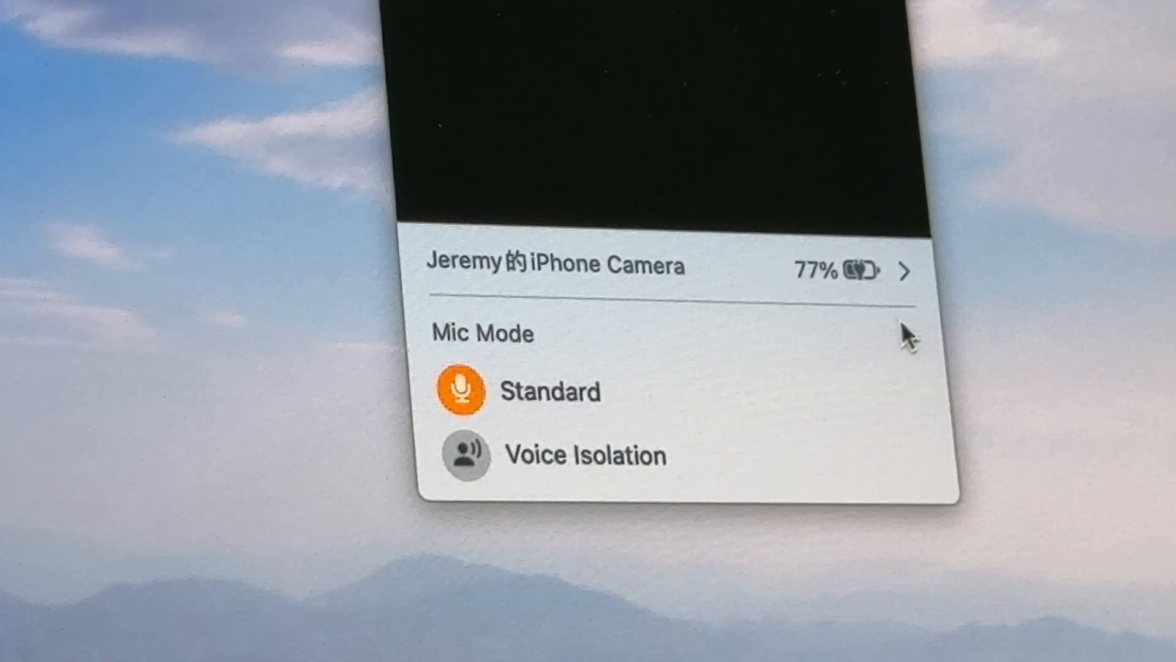